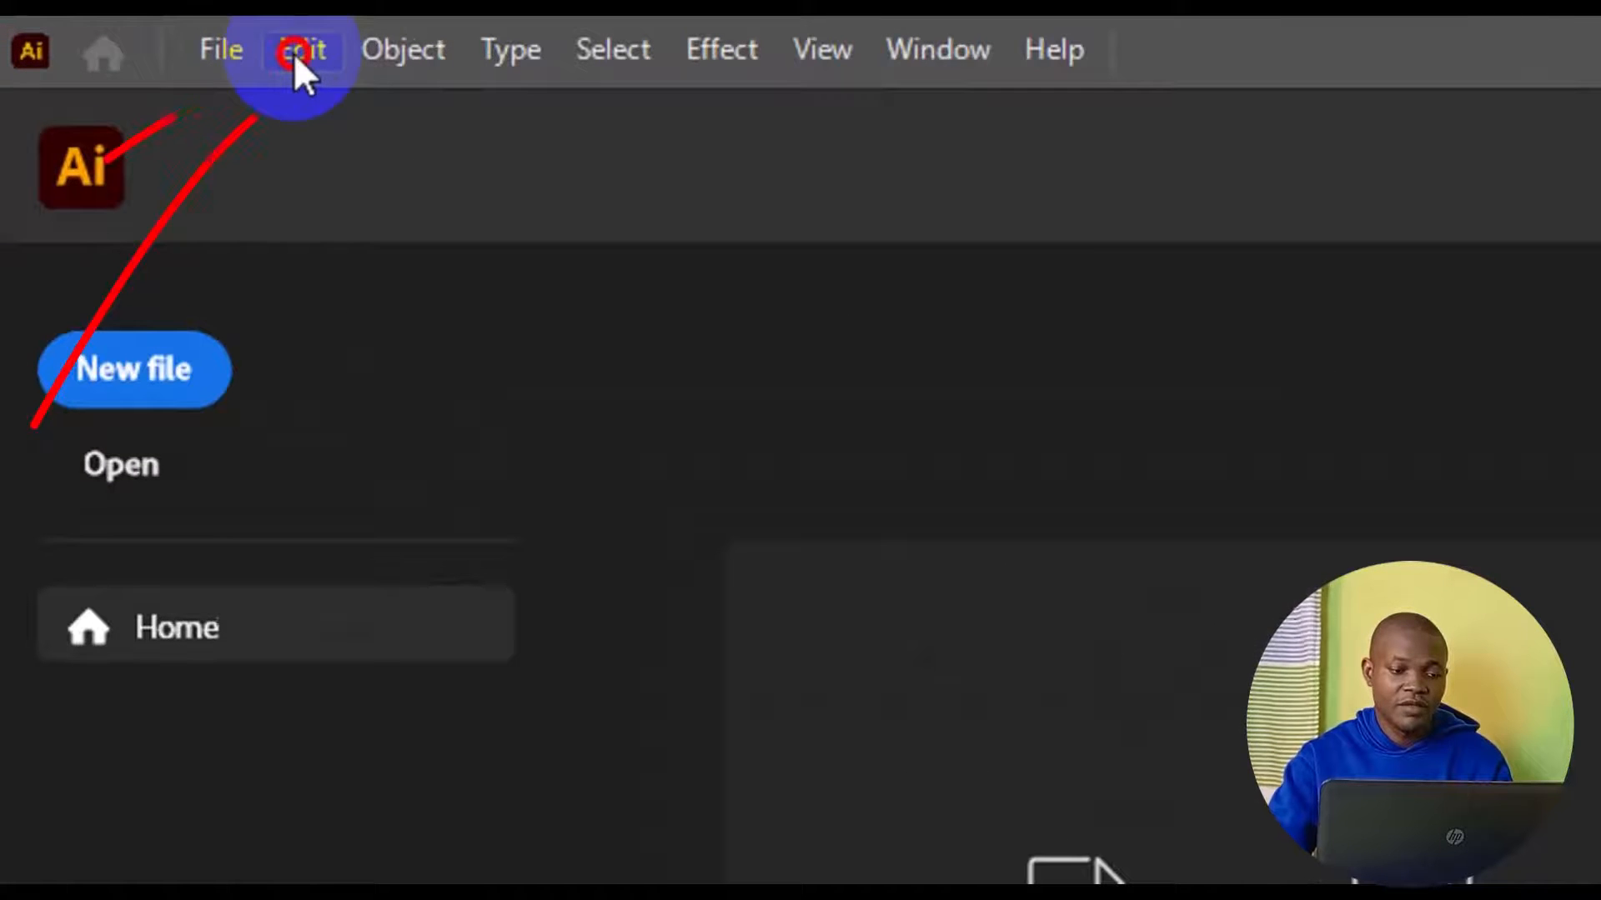
# Step: Open Edit > Preferences > Hyphenation and expand the Default Language dropdown
pyautogui.click(300, 50)
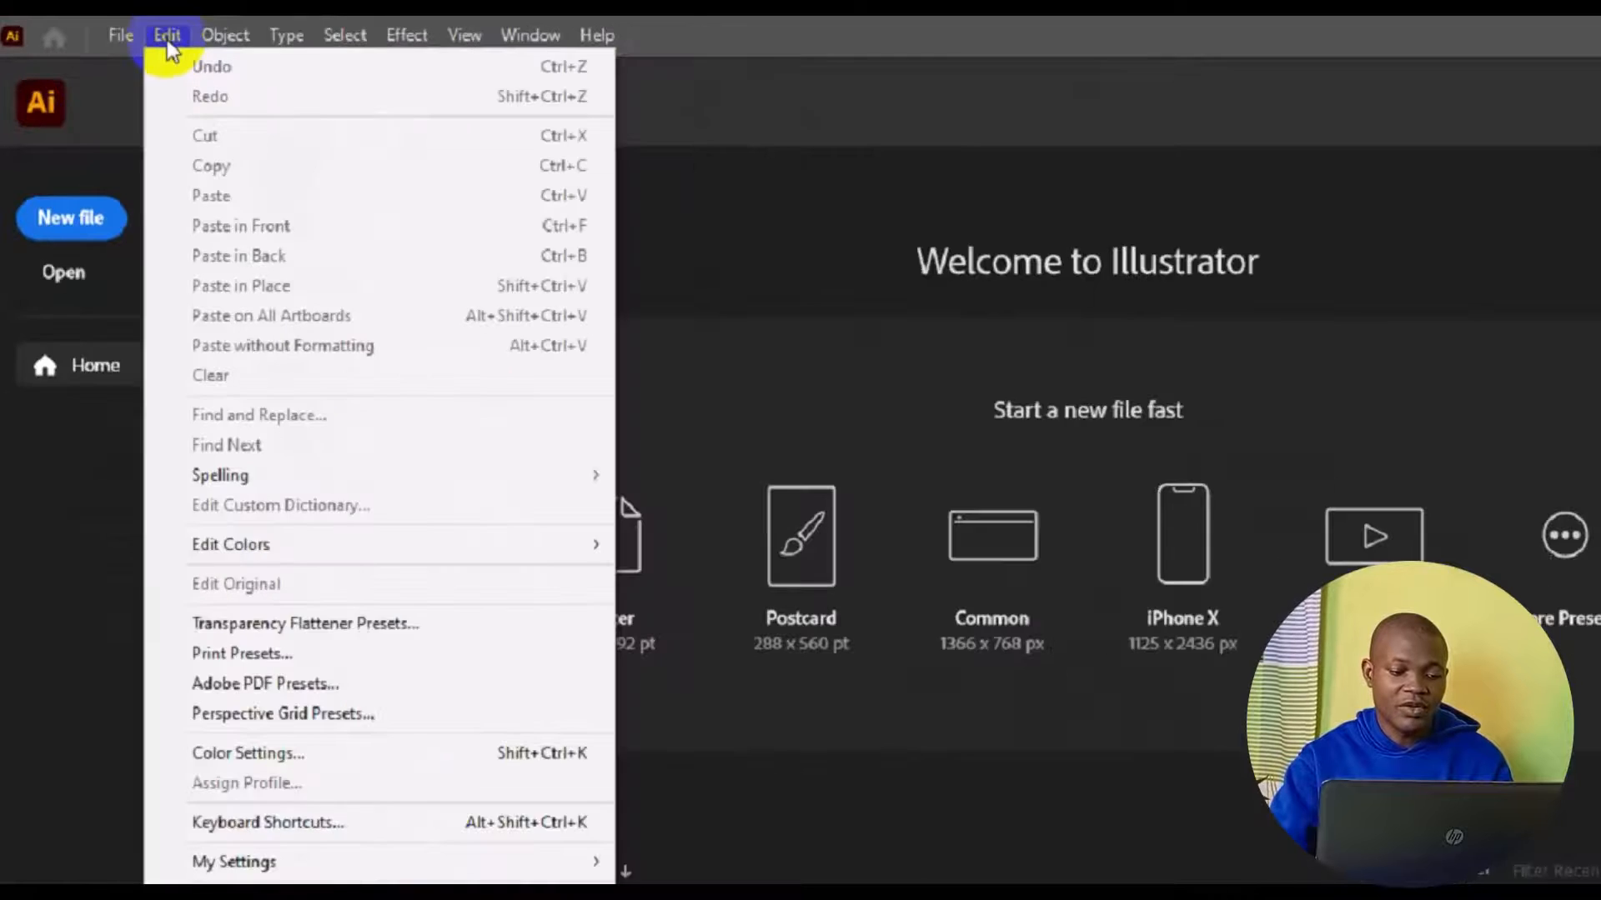
pyautogui.click(202, 791)
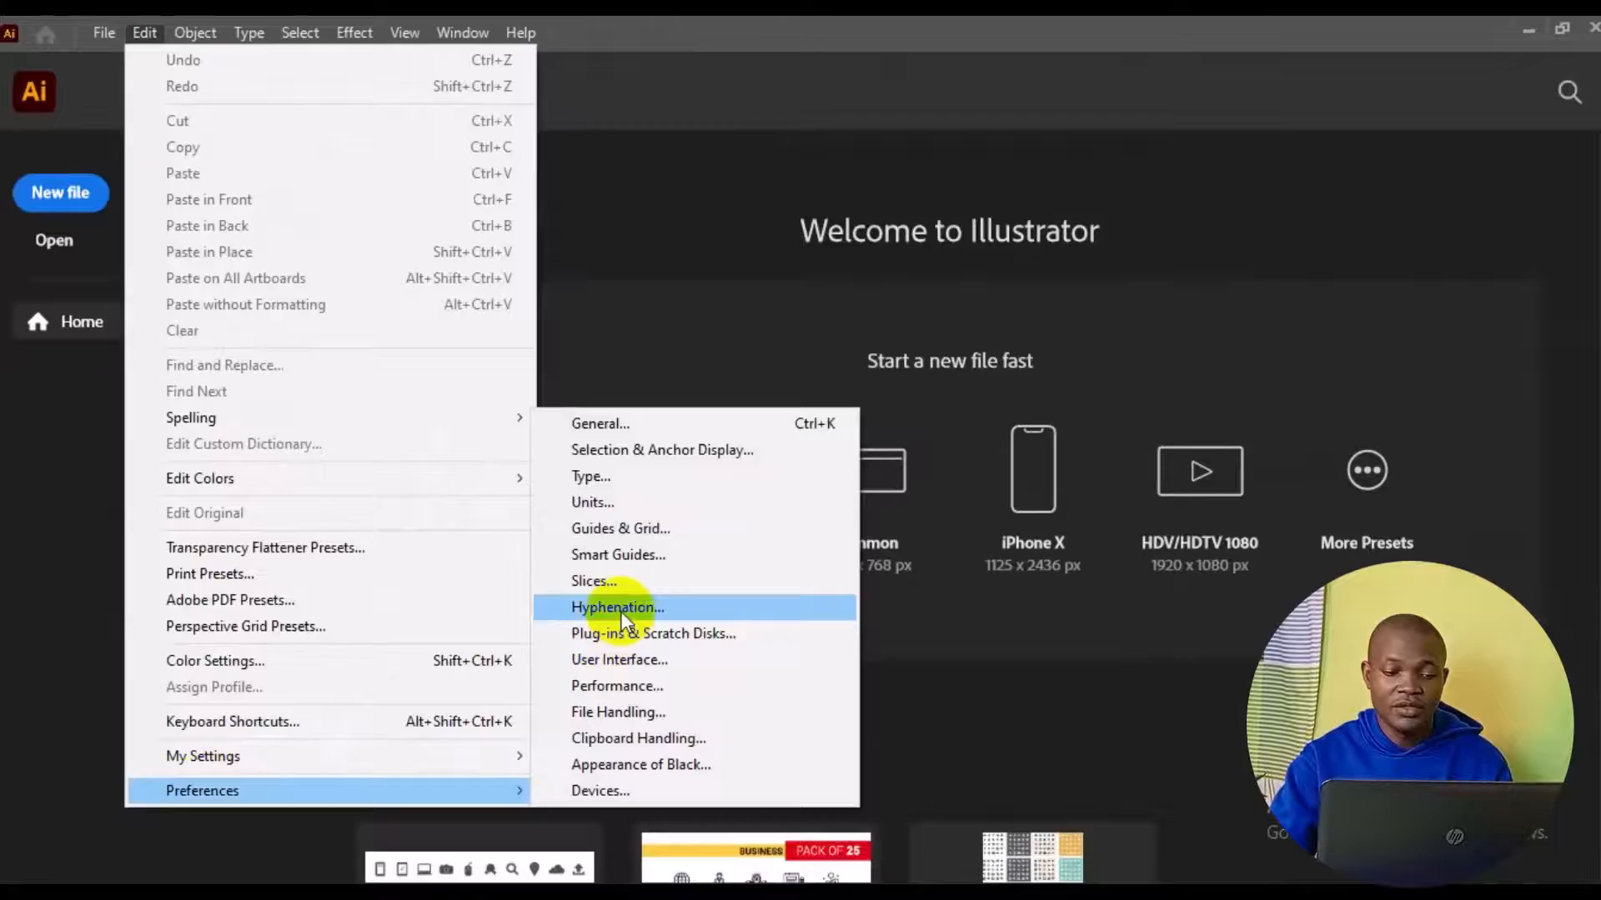
pyautogui.click(617, 606)
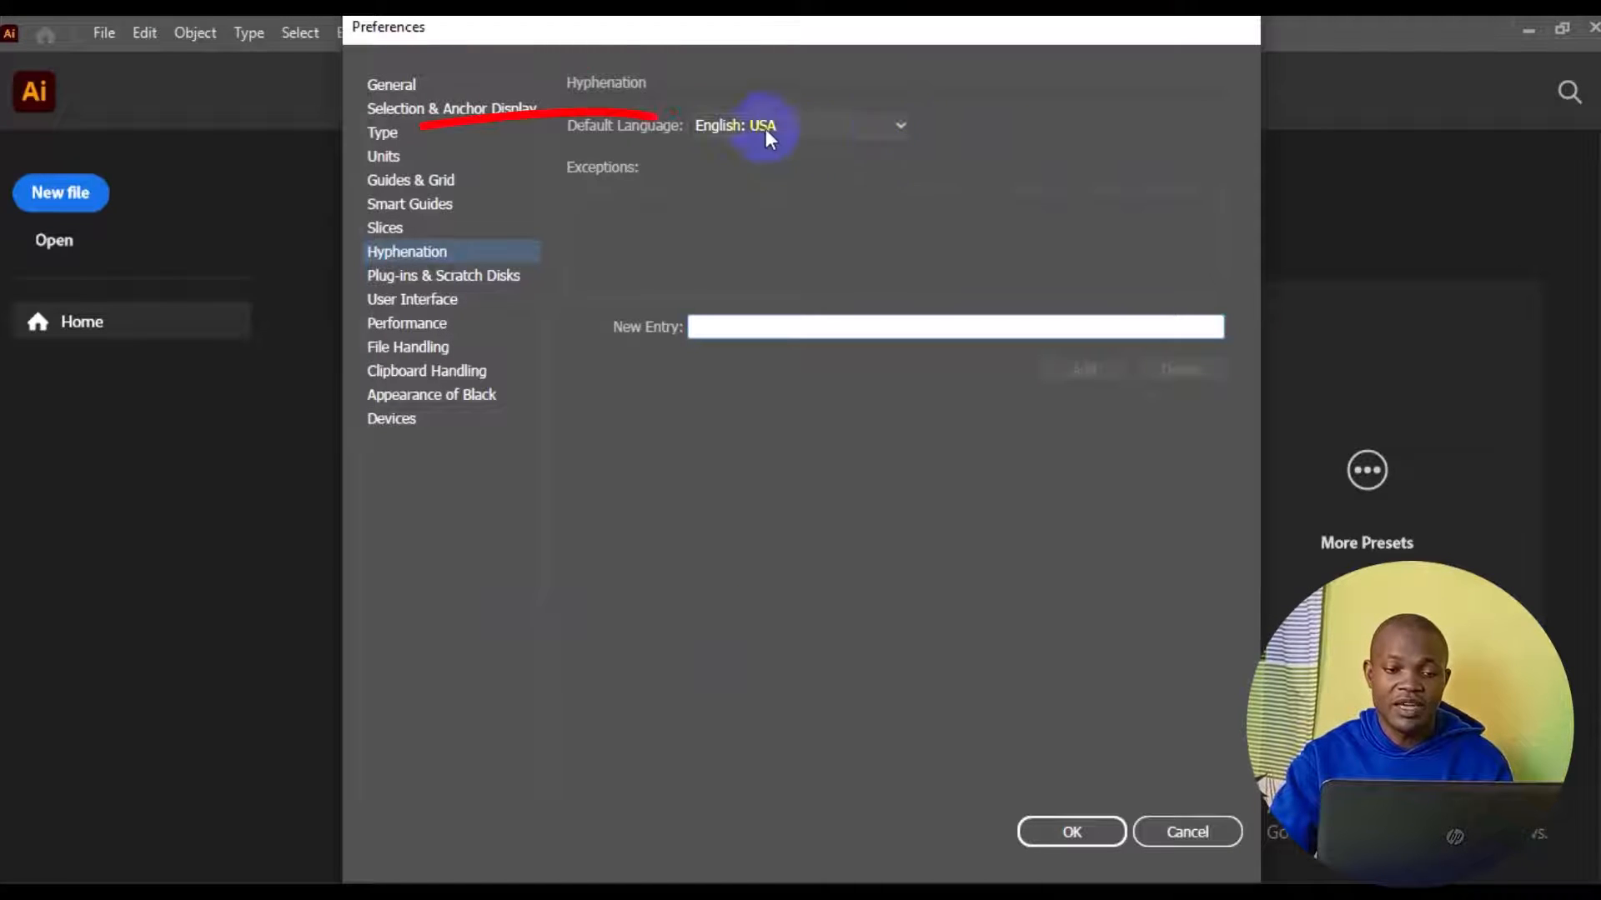
pyautogui.click(900, 125)
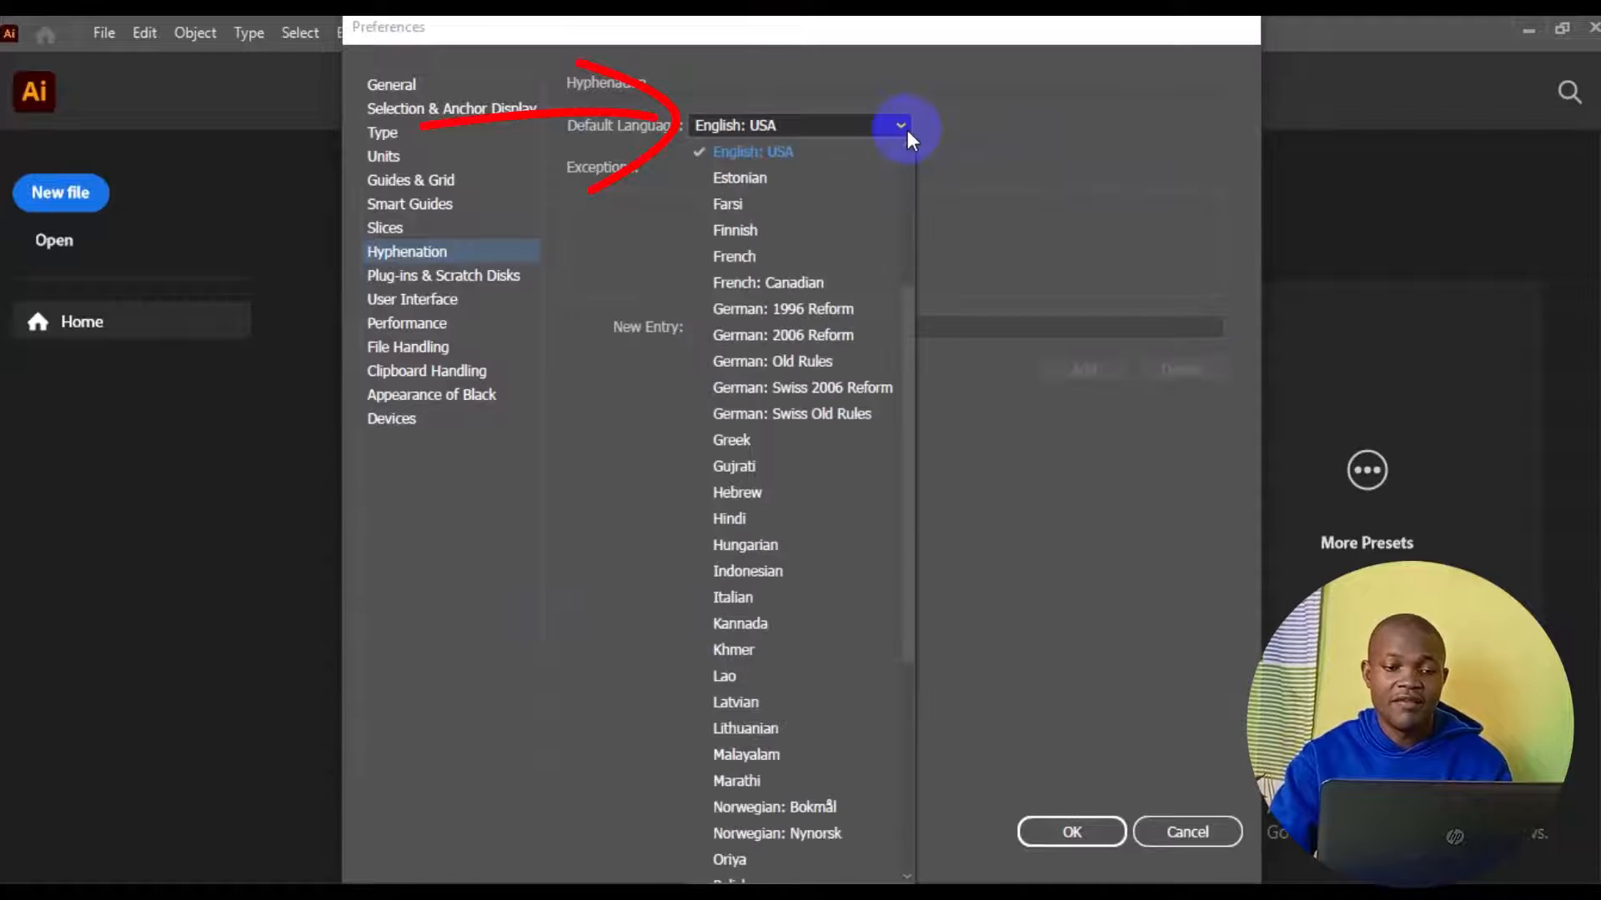
pyautogui.scroll(-3)
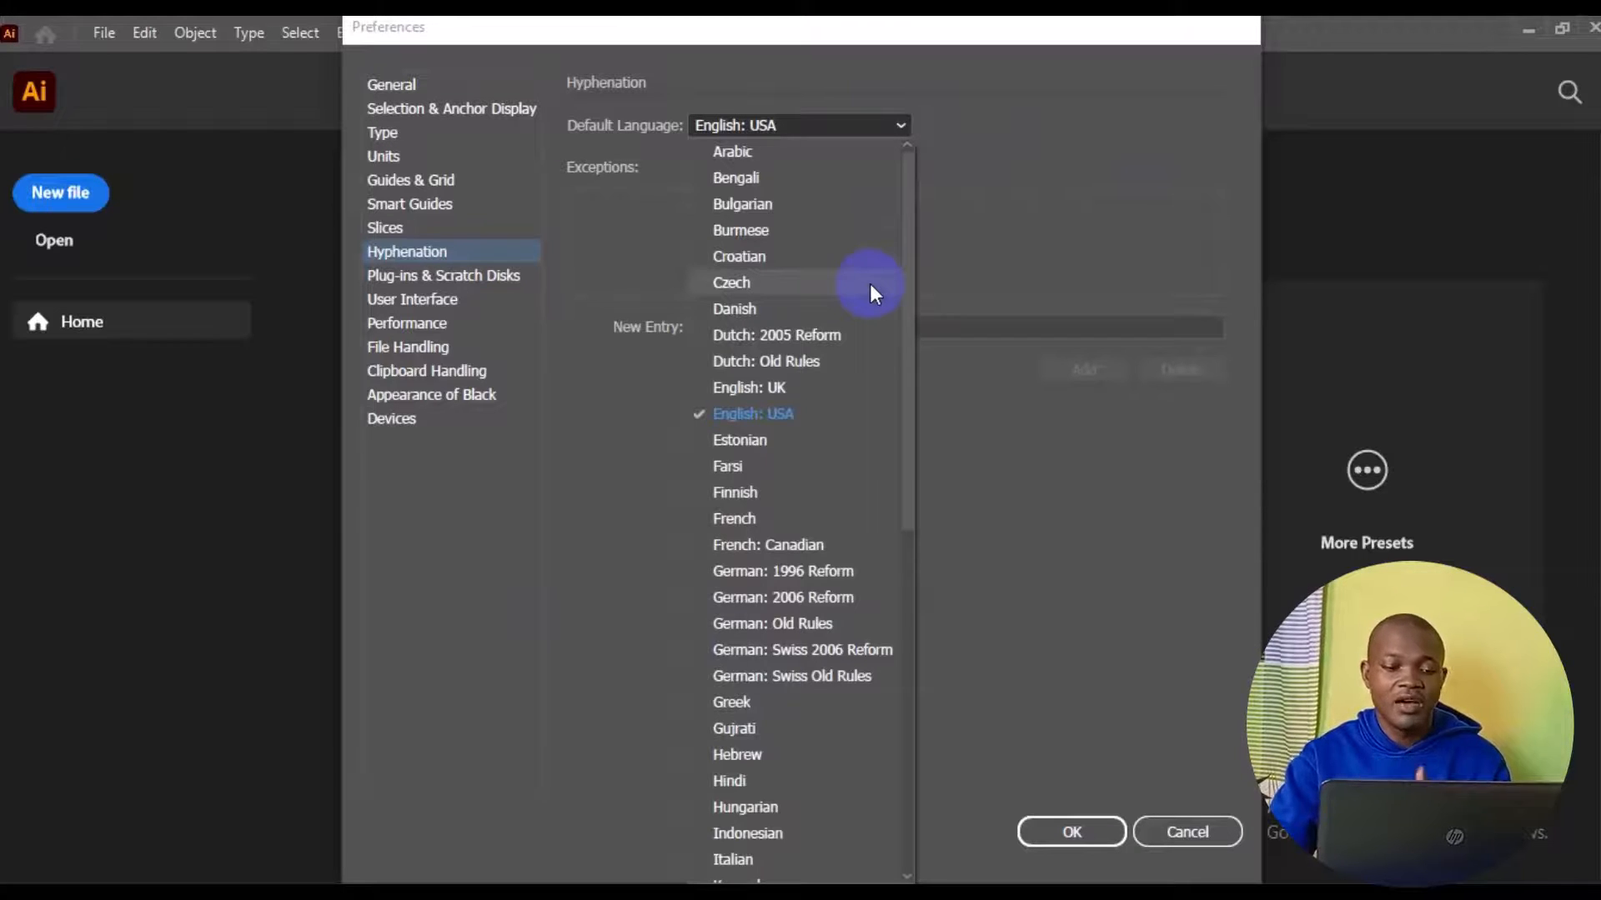
pyautogui.scroll(-3)
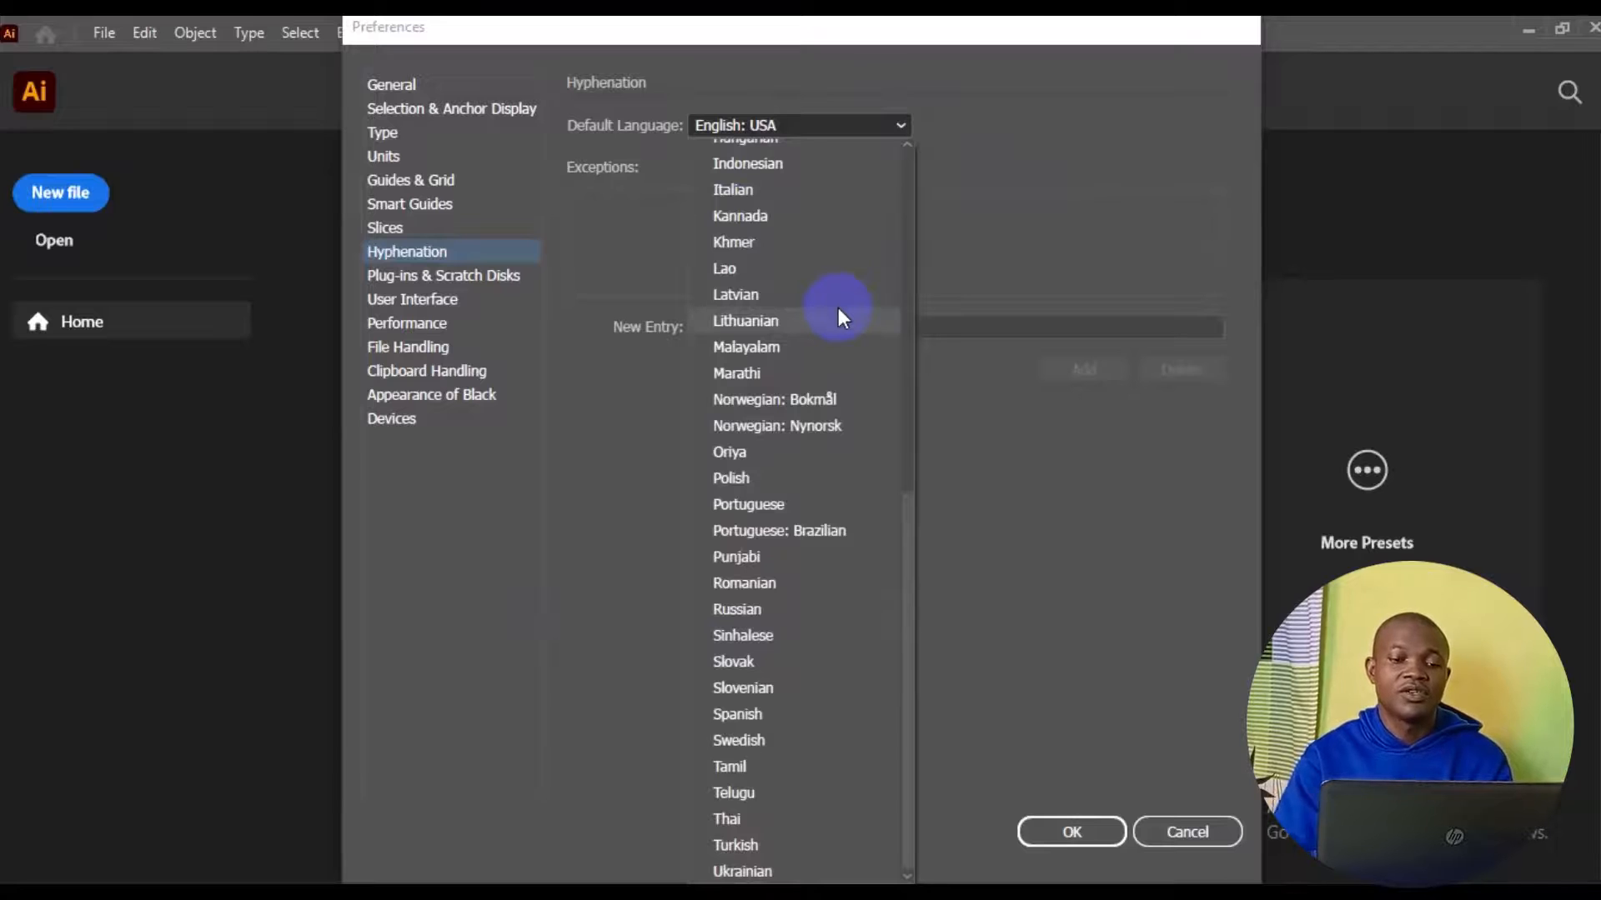